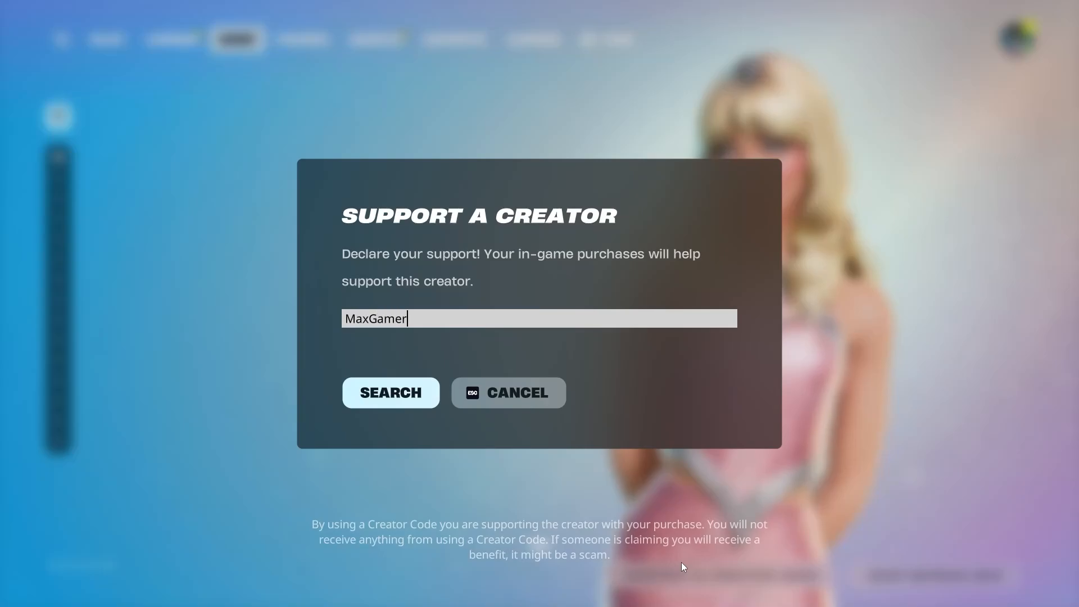
# Cancel the Support a Creator dialog and return to the PLAY lobby.
pyautogui.click(390, 392)
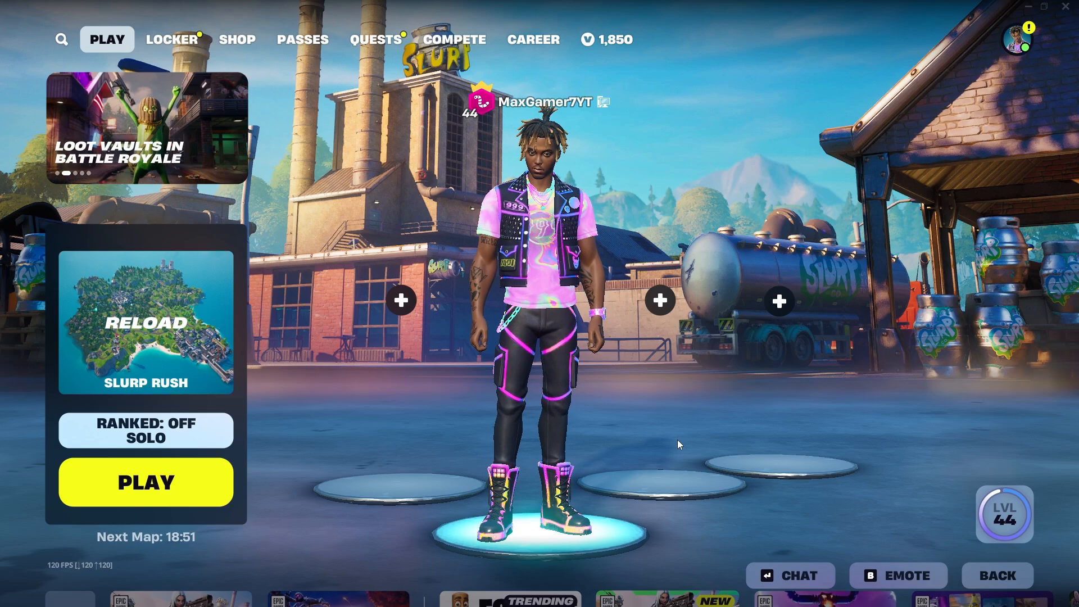
pyautogui.moveTo(884, 162)
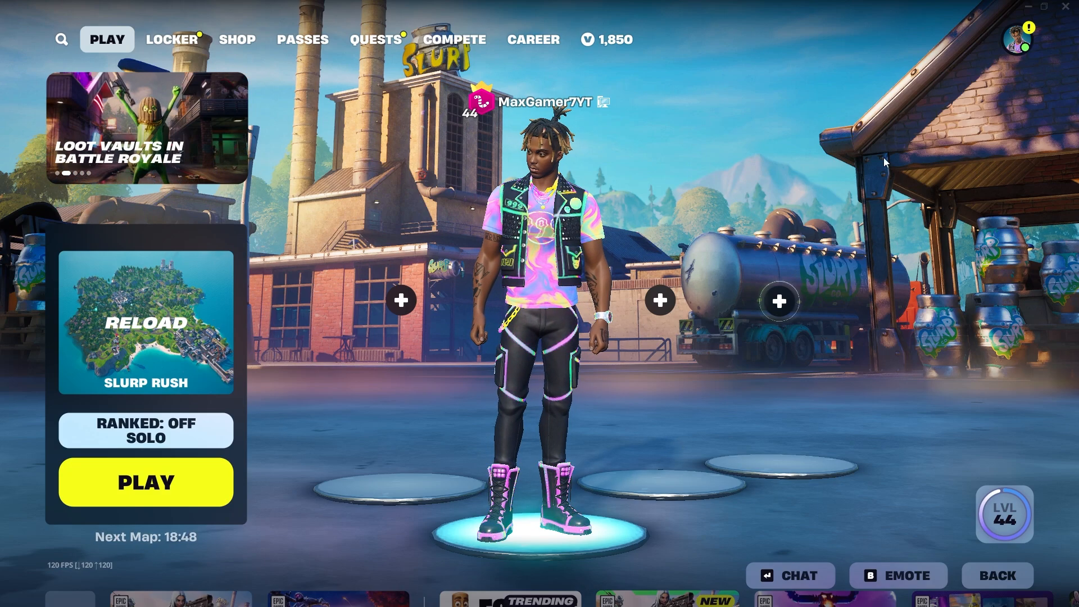
# Reach the Graphics Quality section of the VIDEO settings where Meshes is listed.
pyautogui.click(1013, 38)
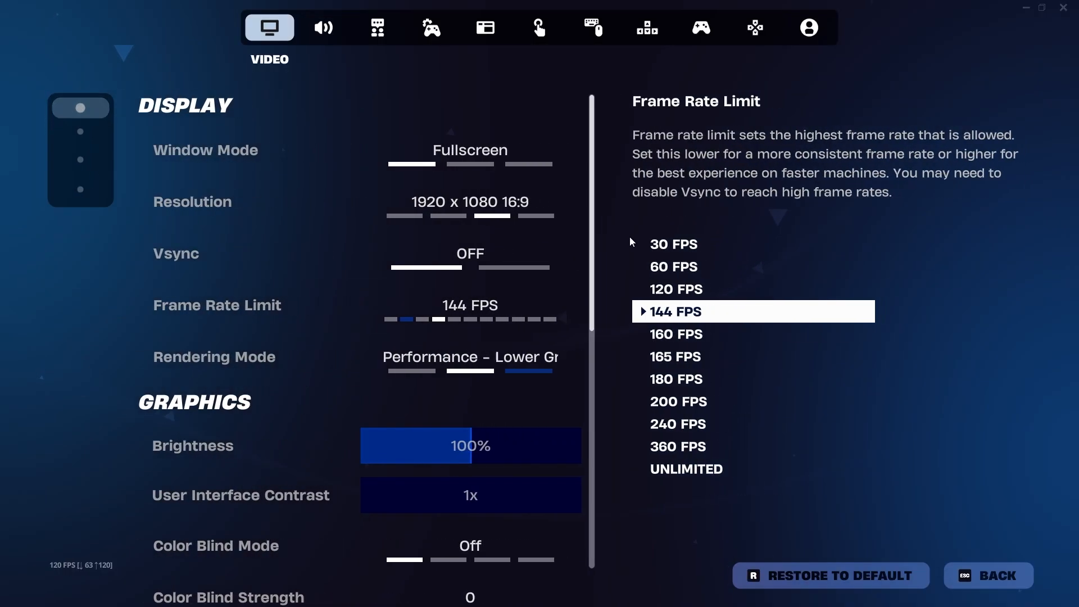
pyautogui.scroll(-3)
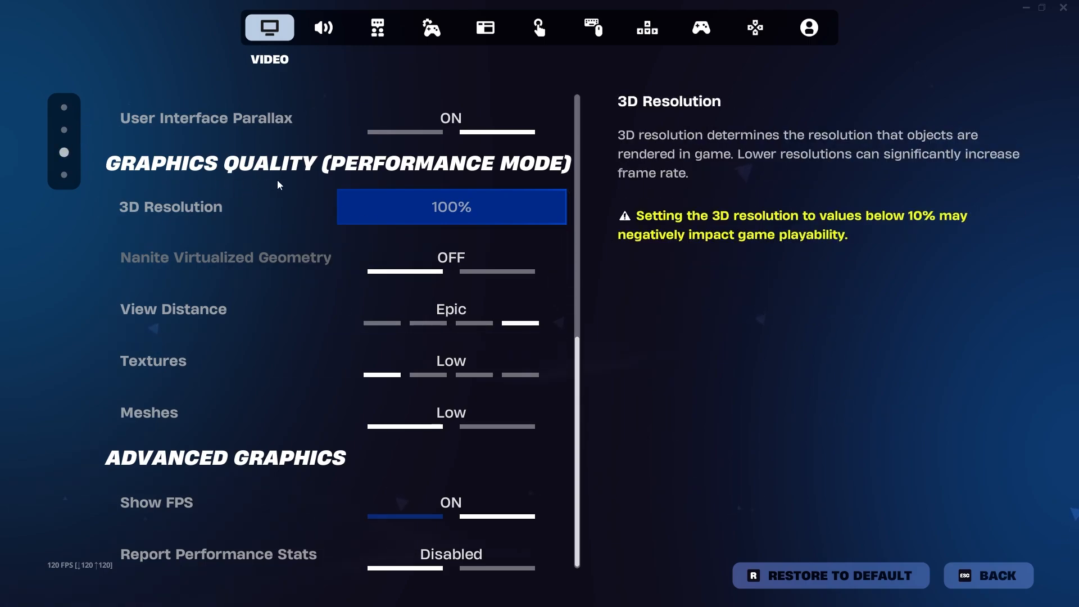
# Set Meshes quality to LOW and apply the changed video settings.
pyautogui.scroll(3)
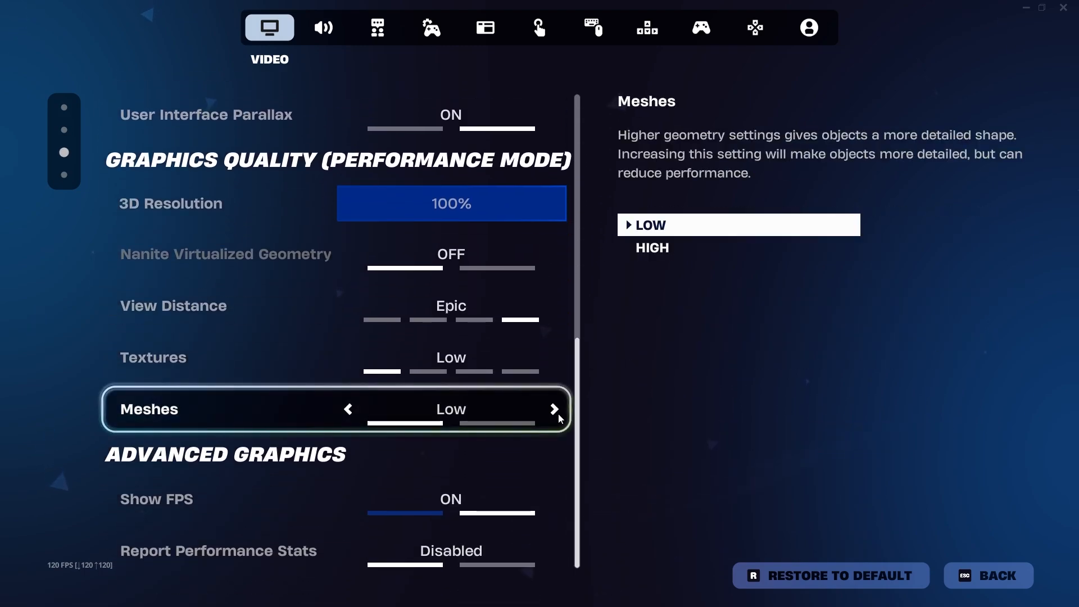
pyautogui.moveTo(483, 416)
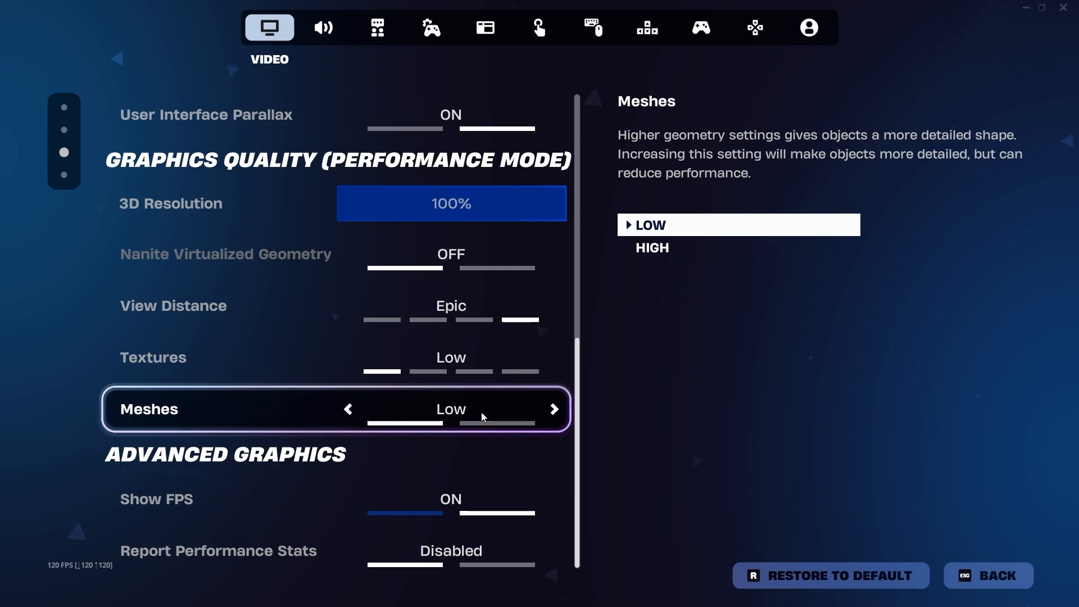
pyautogui.click(450, 357)
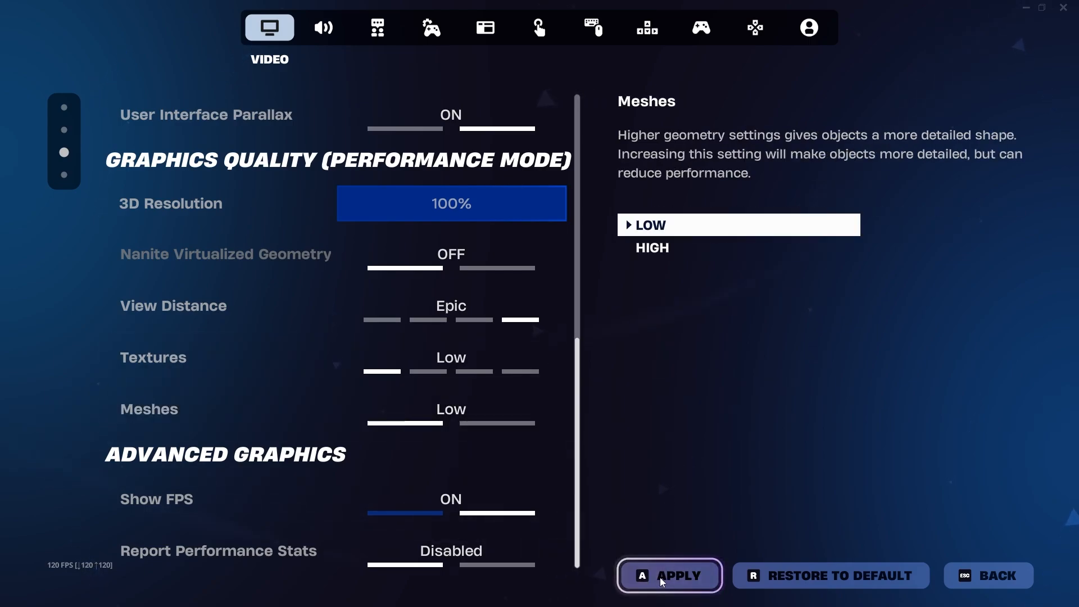
pyautogui.click(668, 575)
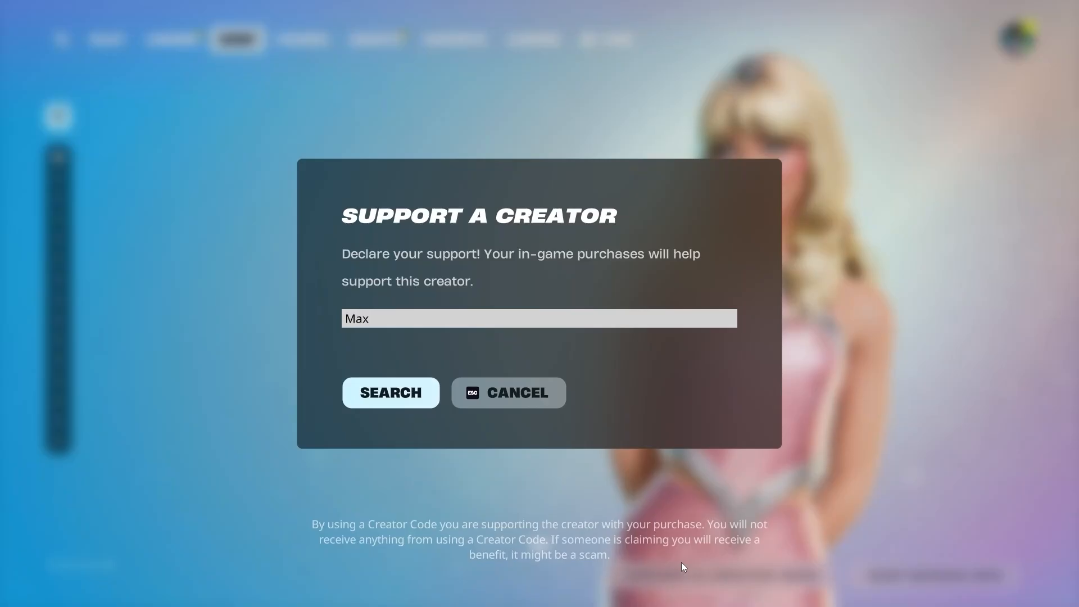
# Enter creator code MaxGamer7, search it and confirm so the Shop supports MAXGAMER7.
pyautogui.write('Gamer7')
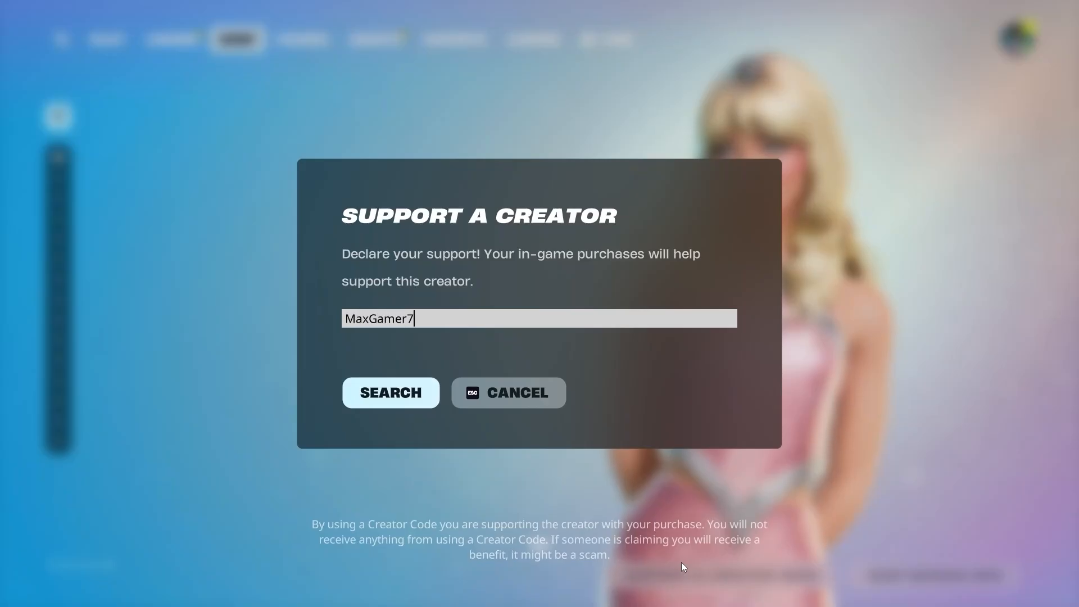
pyautogui.click(390, 392)
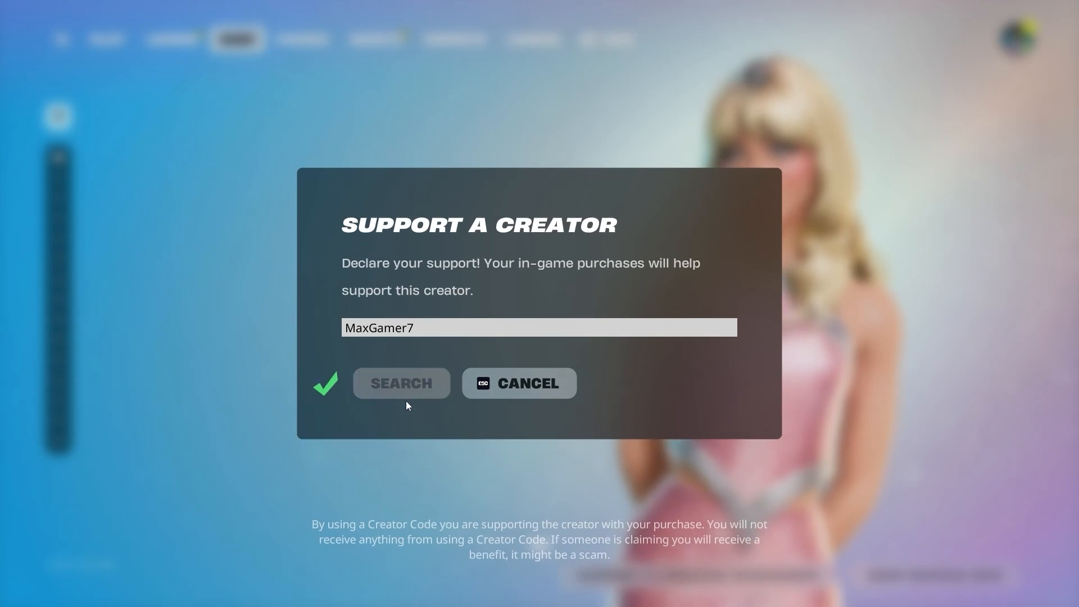
pyautogui.click(401, 383)
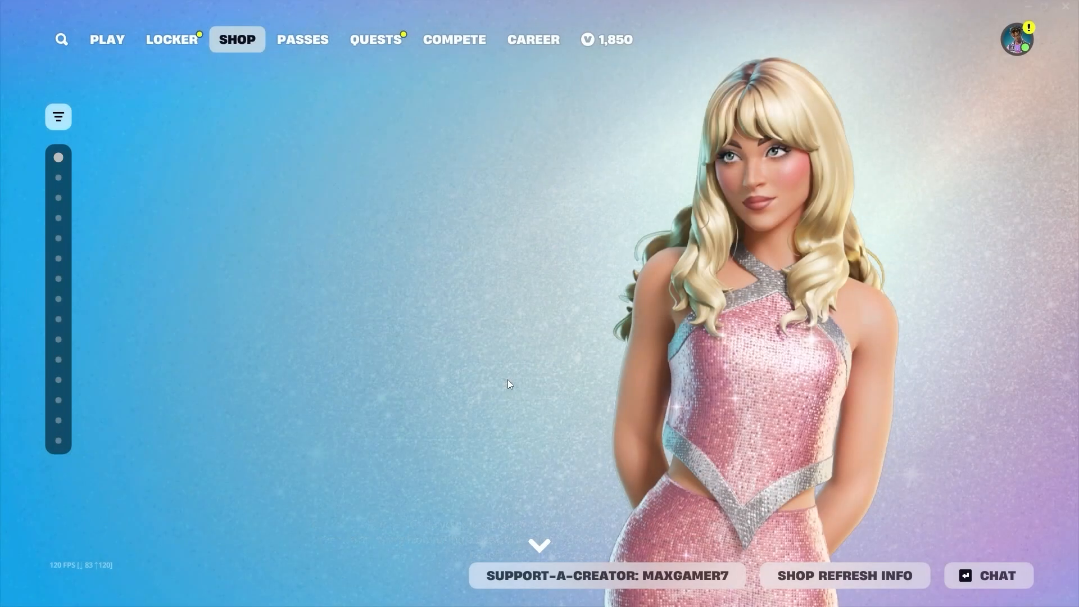